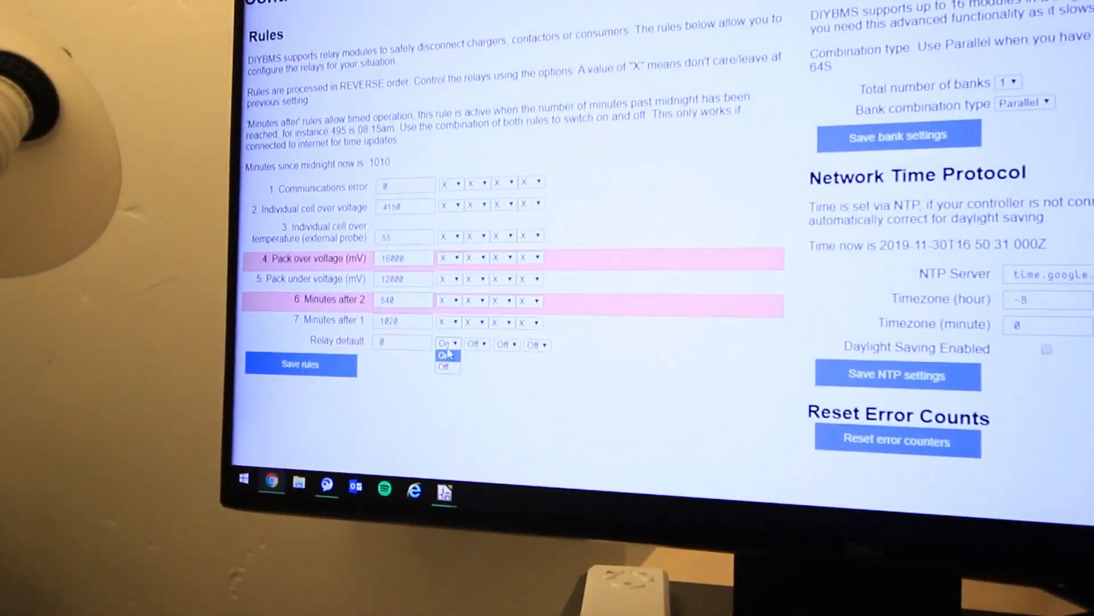
Set the first relay's default to Off so all relays default to Off.
click(447, 366)
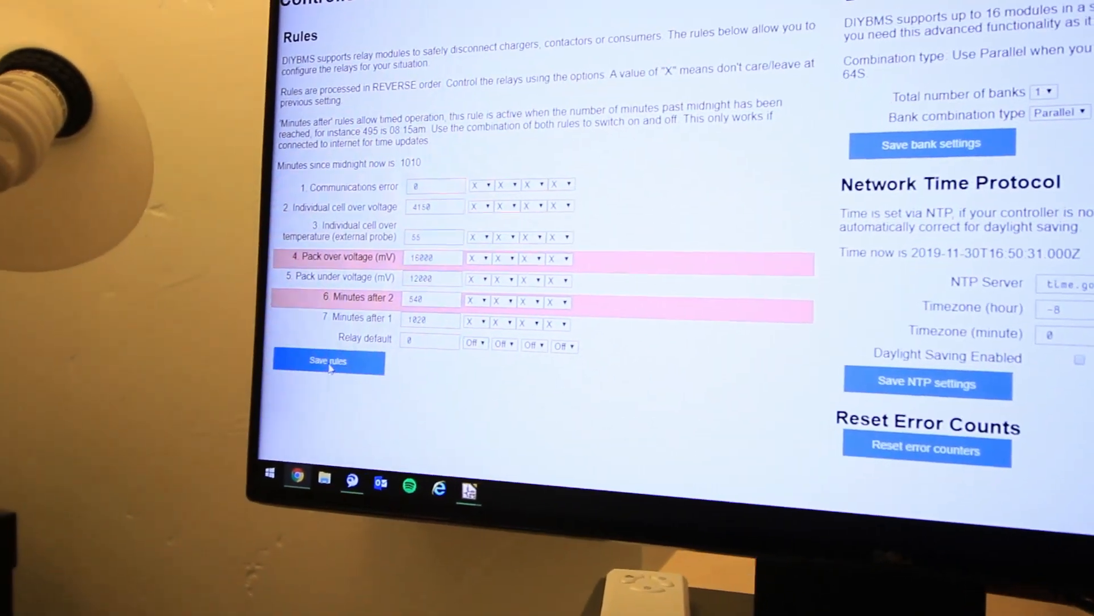